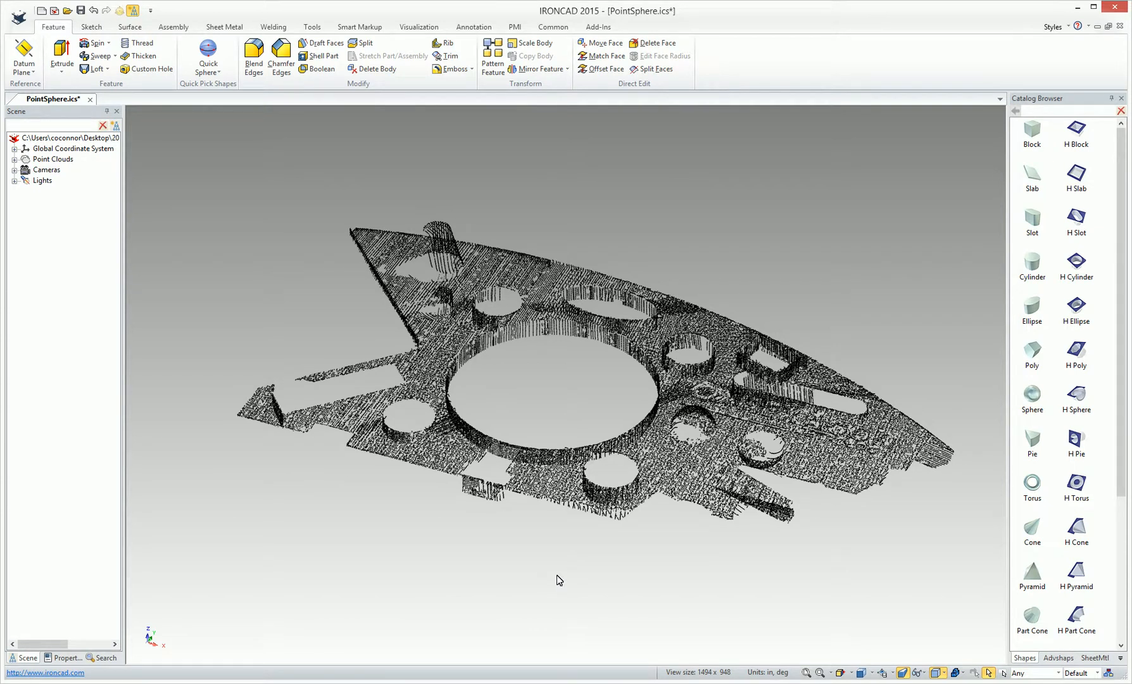
mouse_move(491, 532)
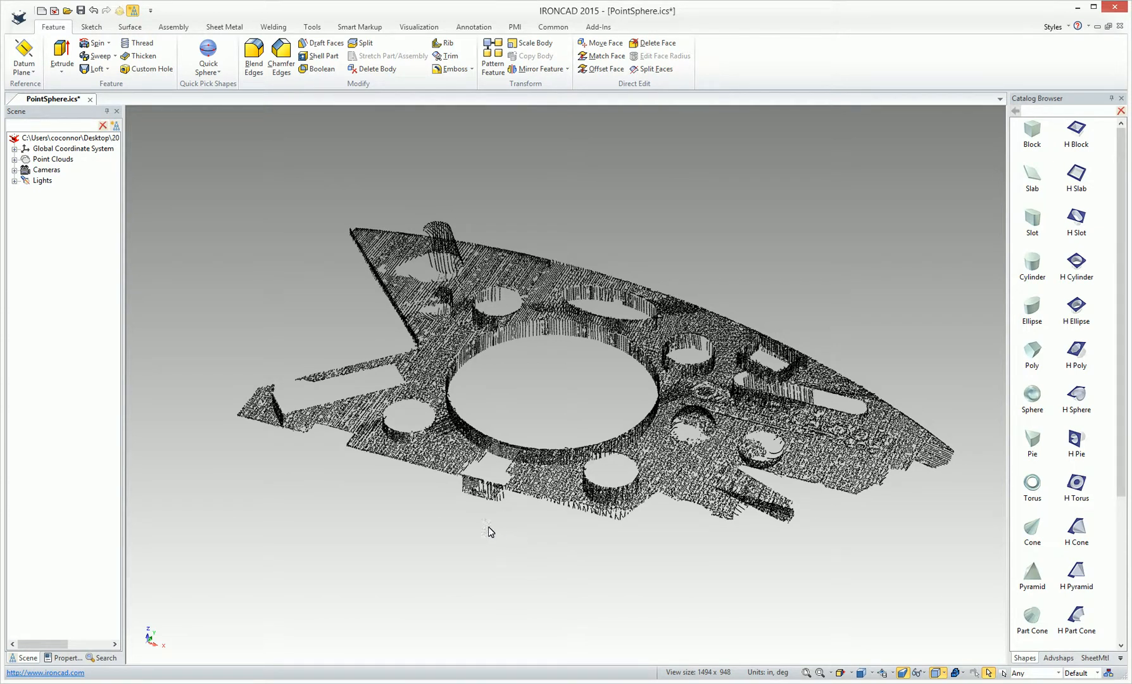
mouse_move(386, 498)
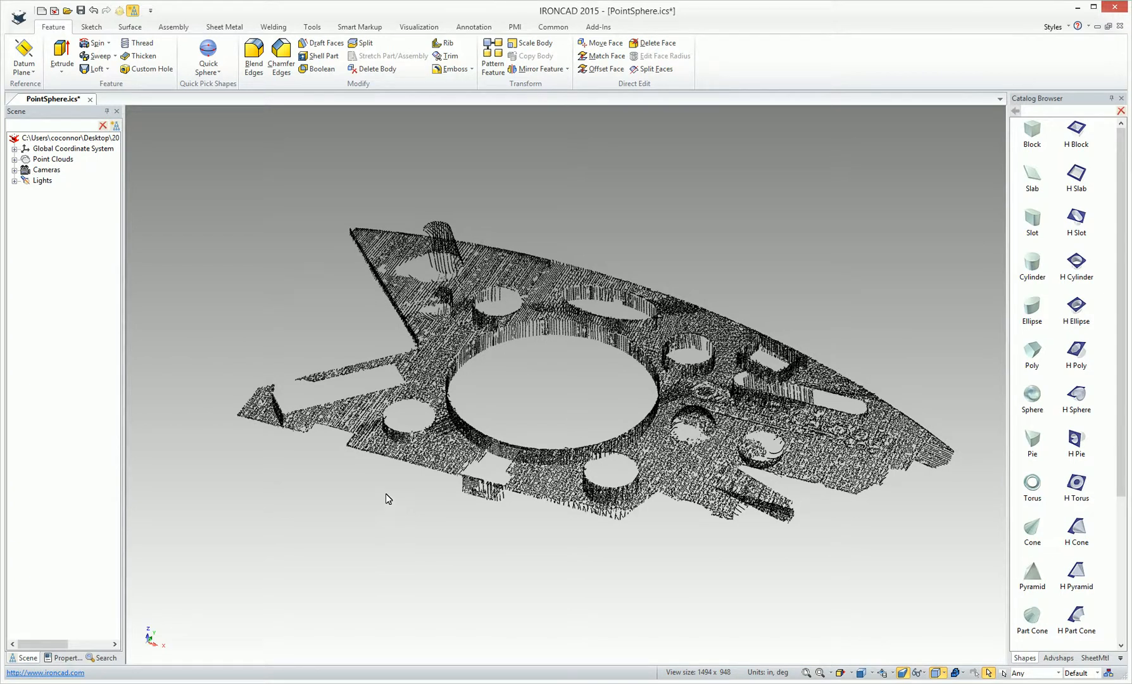
mouse_move(473, 26)
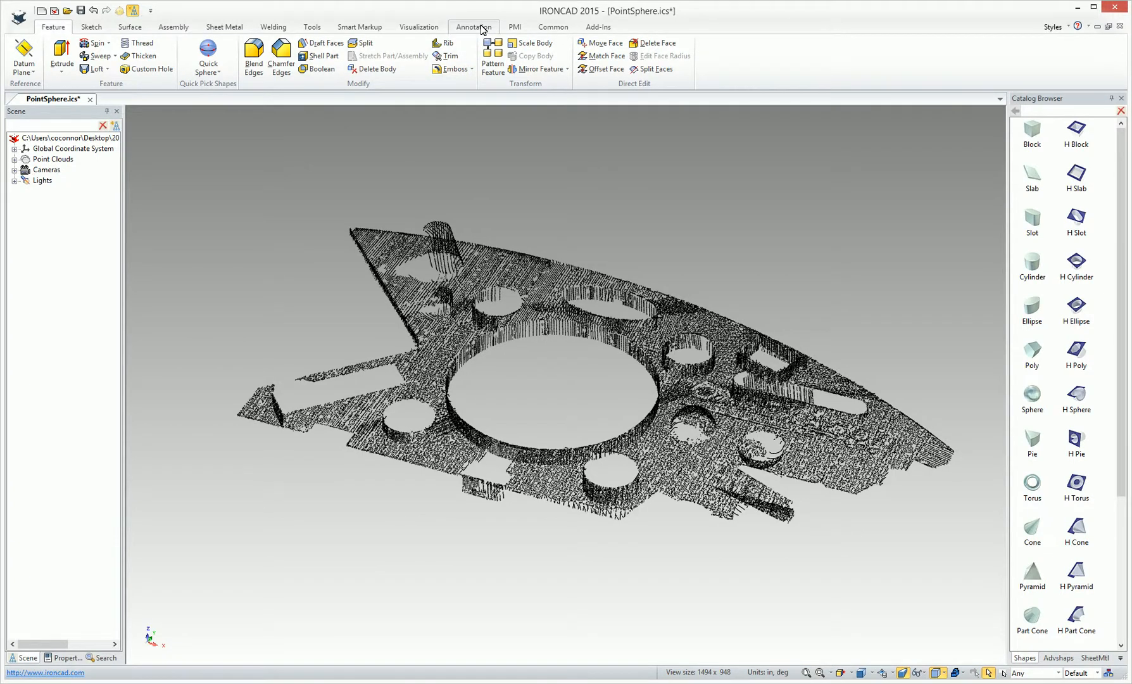
Place a smart dimension of about 1188 units across the hole near the part's upper edge.
click(473, 26)
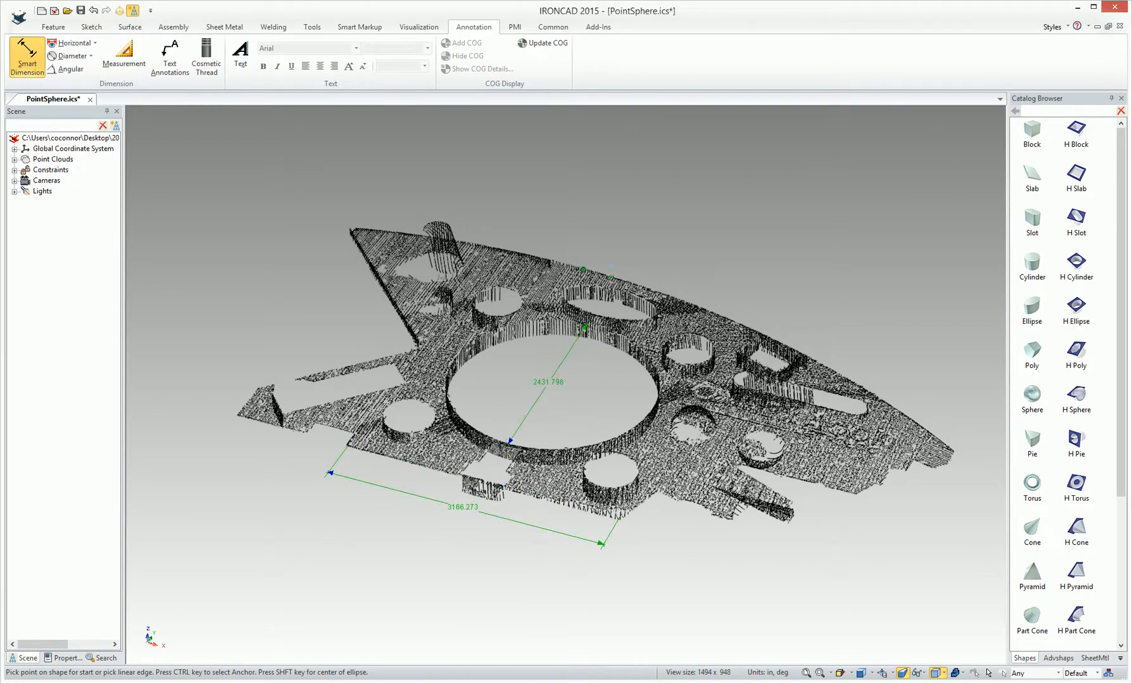
click(584, 288)
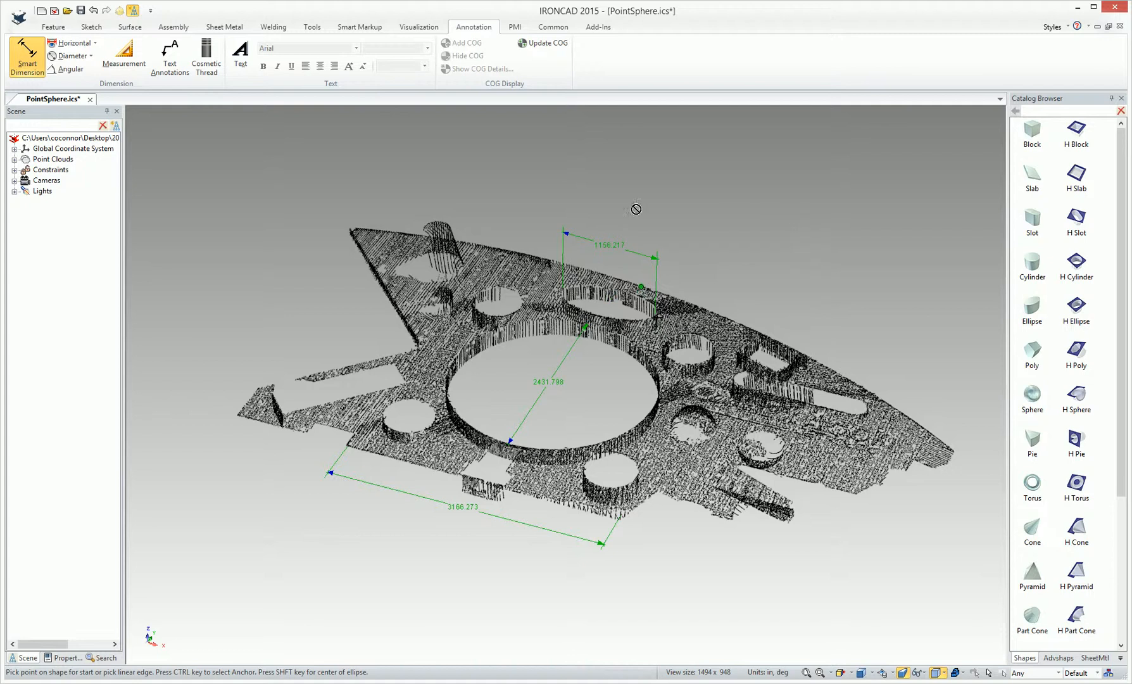
mouse_move(310, 27)
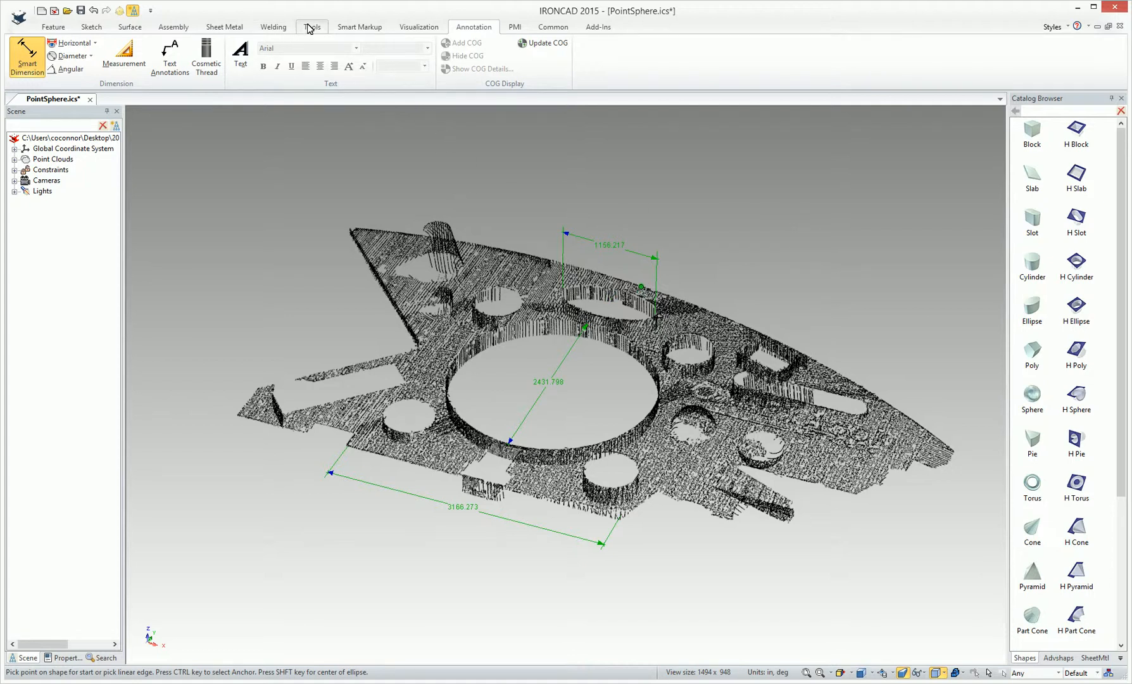
click(312, 26)
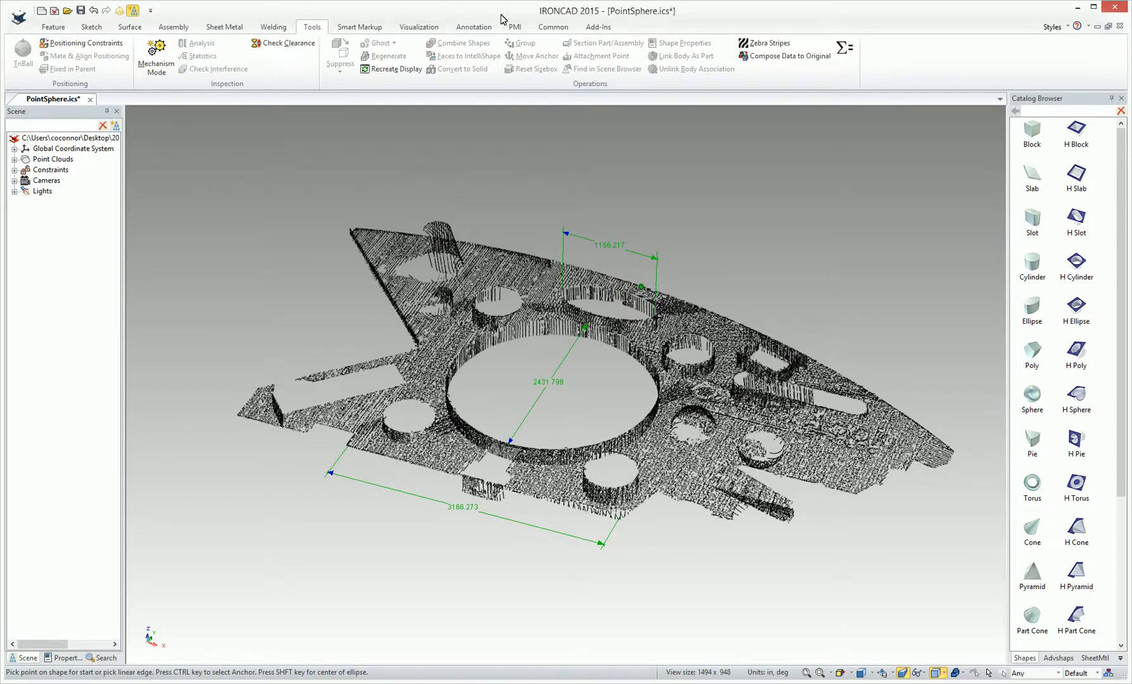
click(246, 55)
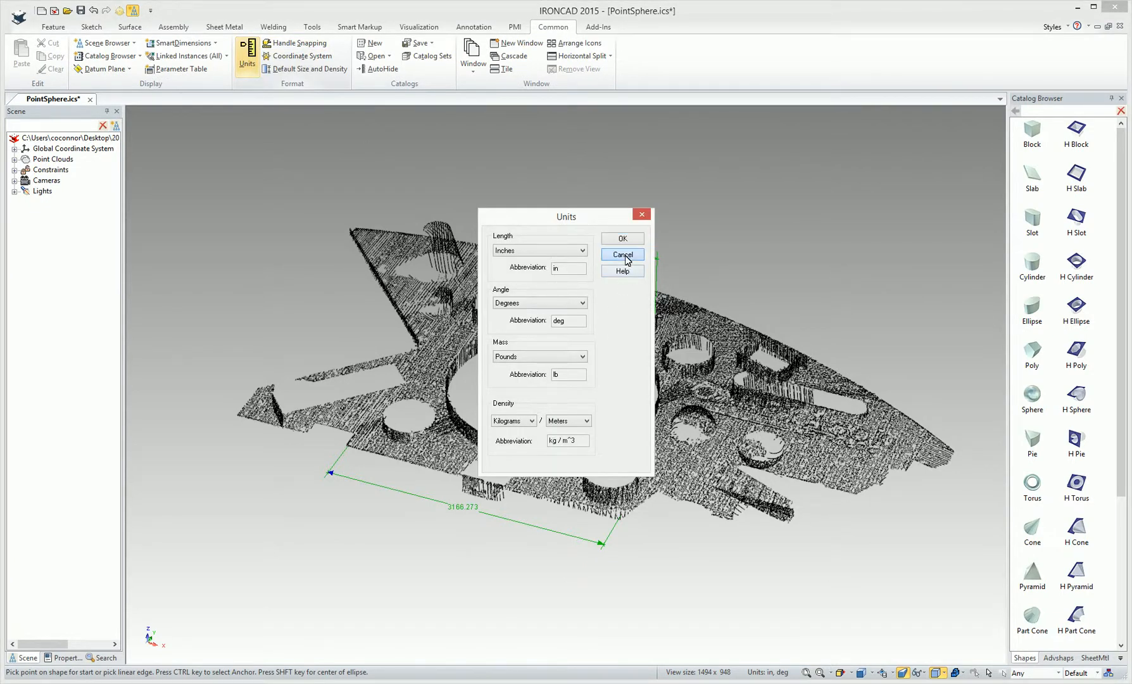
click(620, 255)
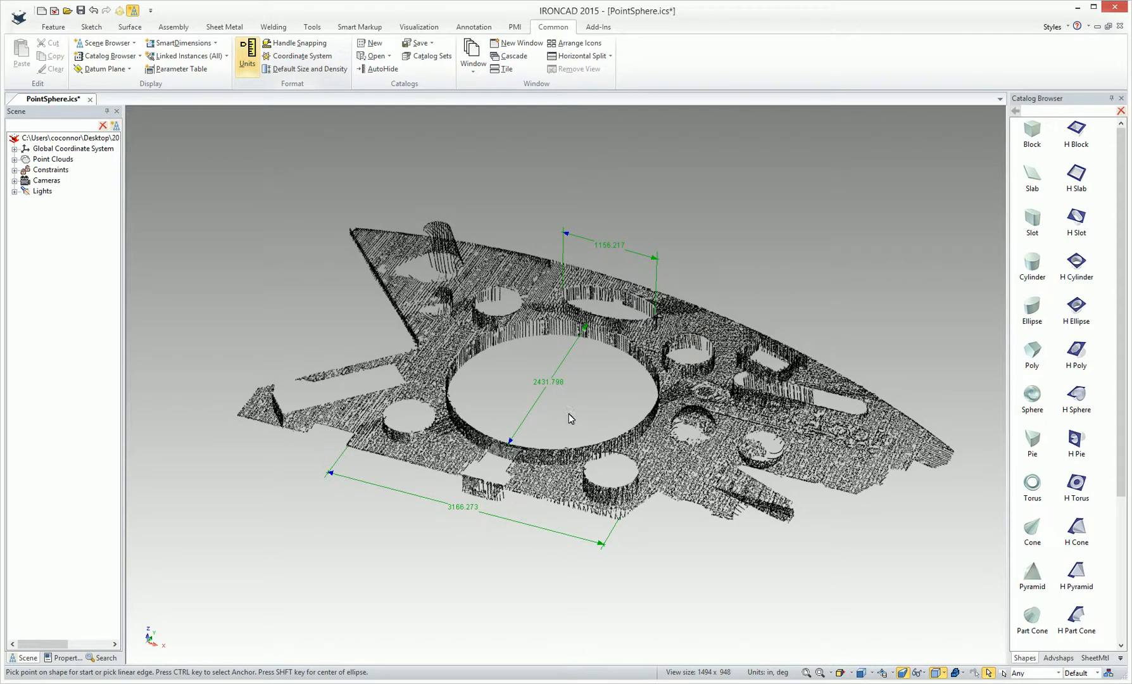
mouse_move(315, 197)
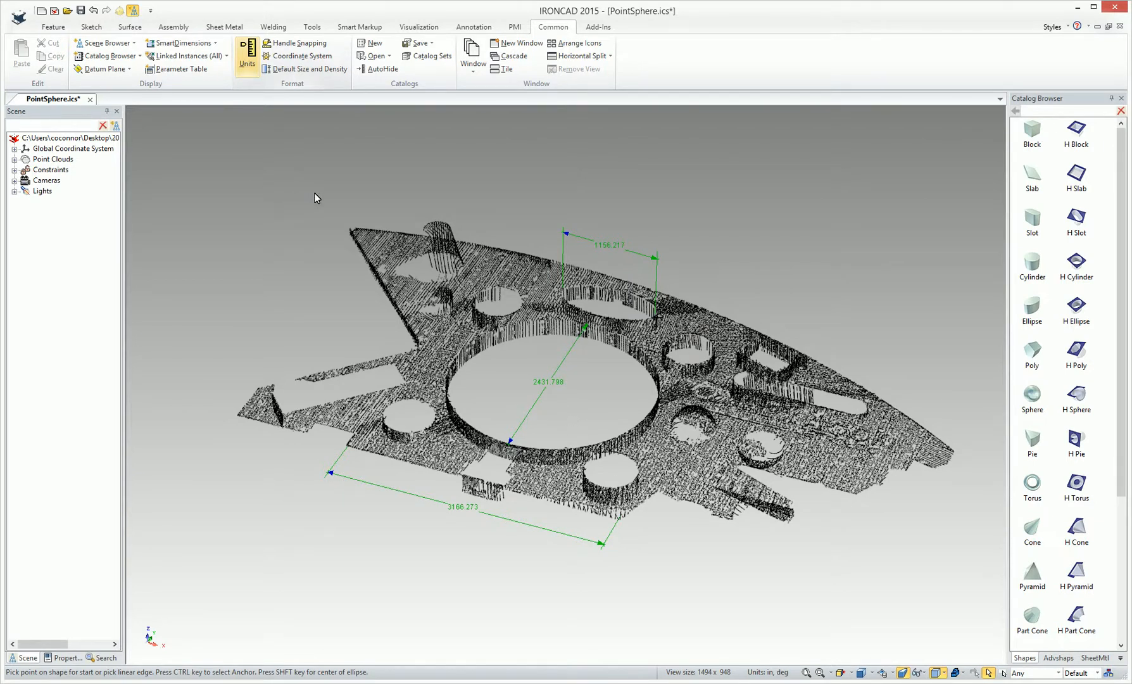
Measure point-to-point distances near the left spike with delta X/Y/Z, the last about 2466 inches, then confirm OK.
click(472, 27)
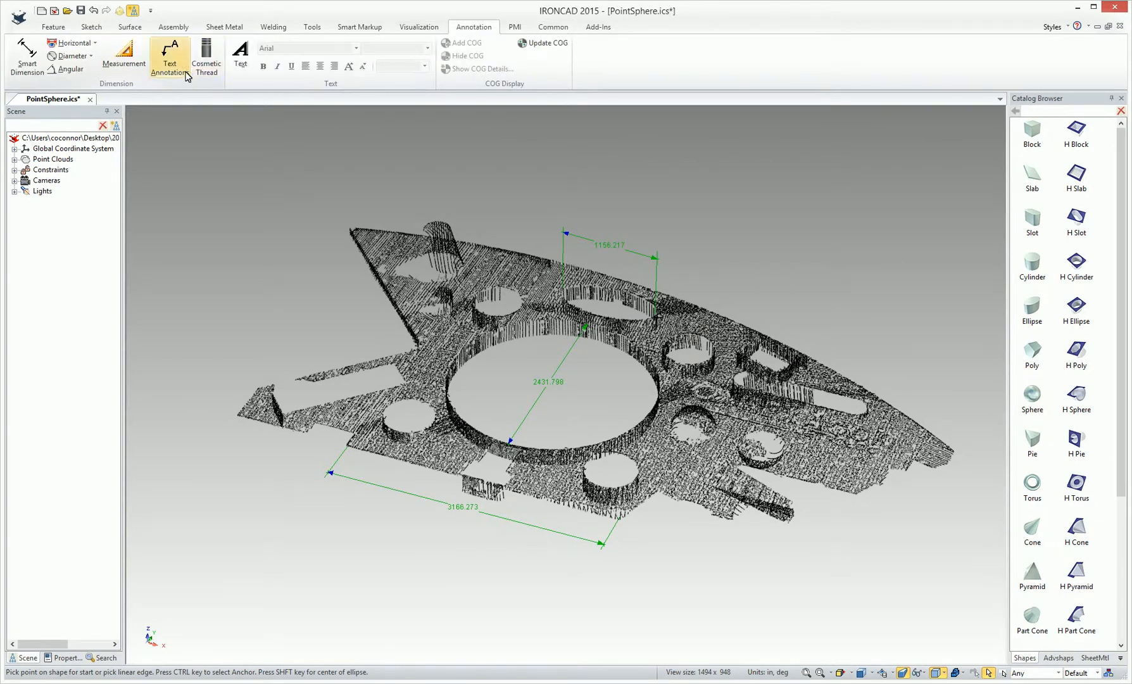
click(122, 58)
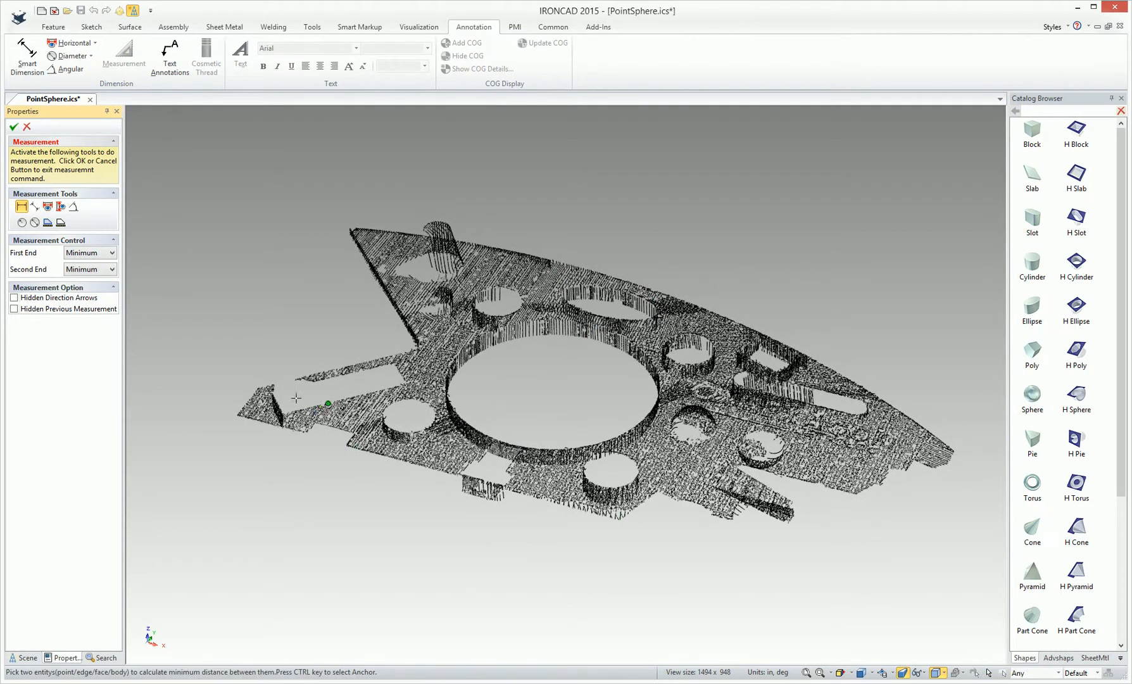
click(402, 378)
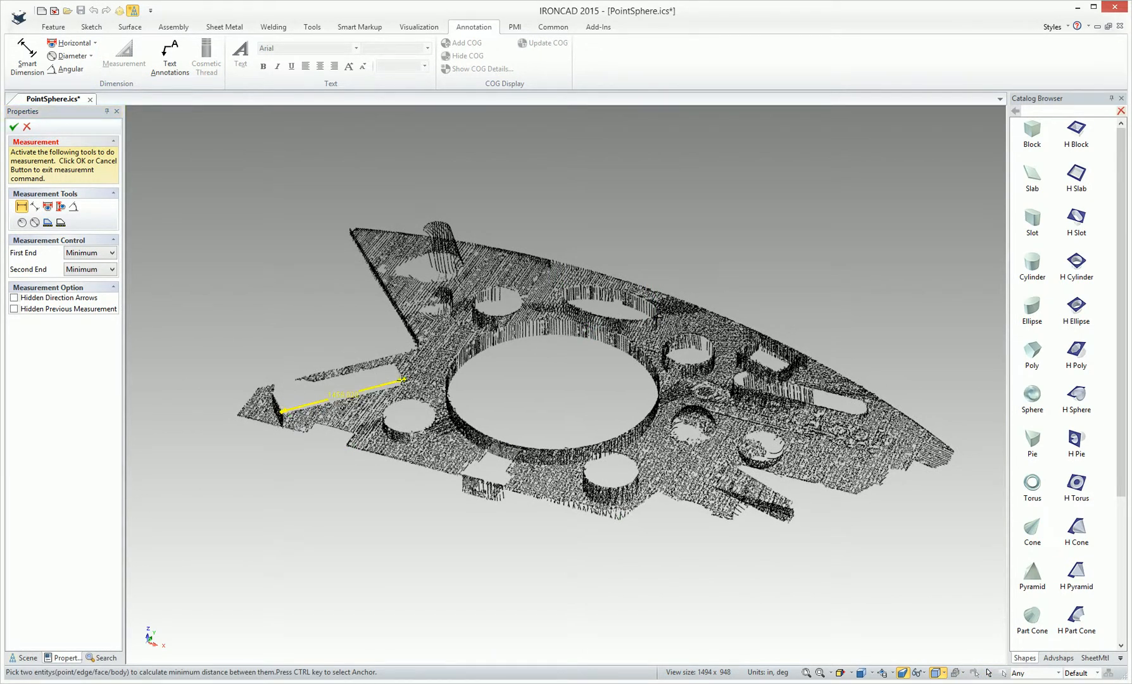
click(402, 381)
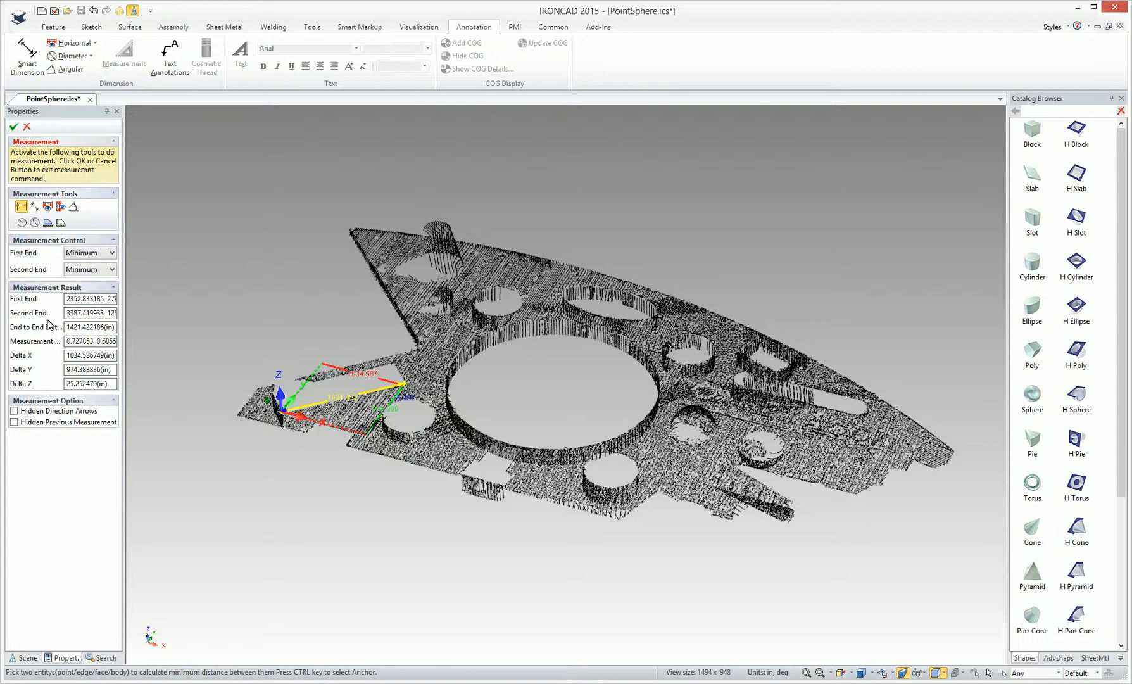
mouse_move(33, 336)
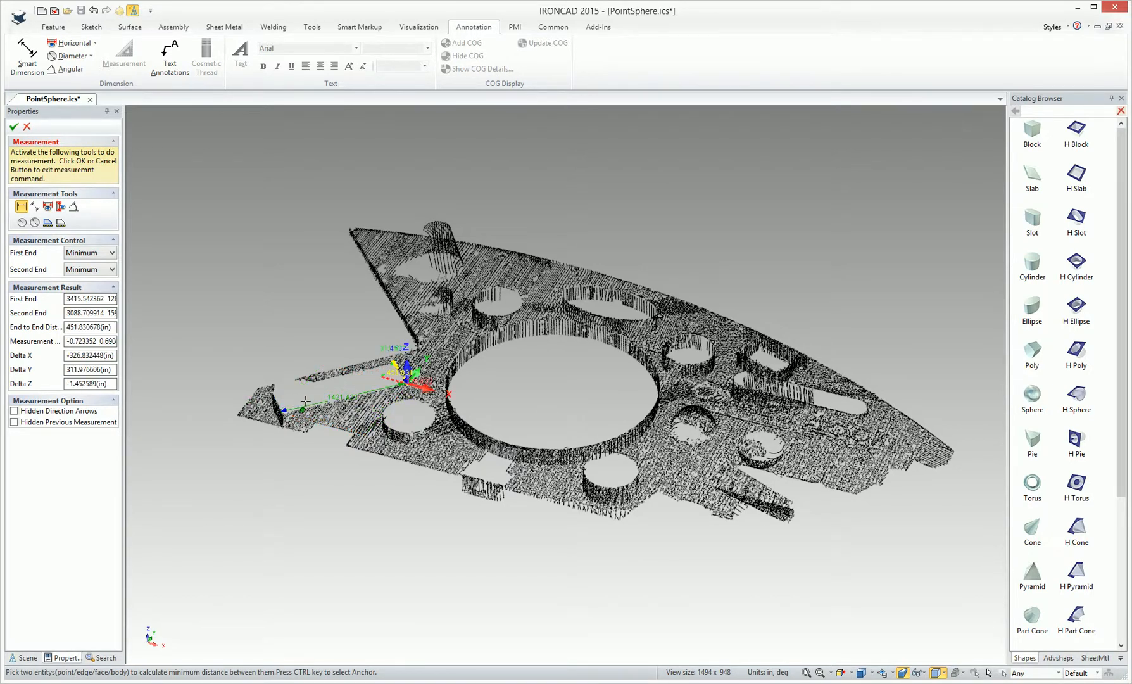
click(349, 218)
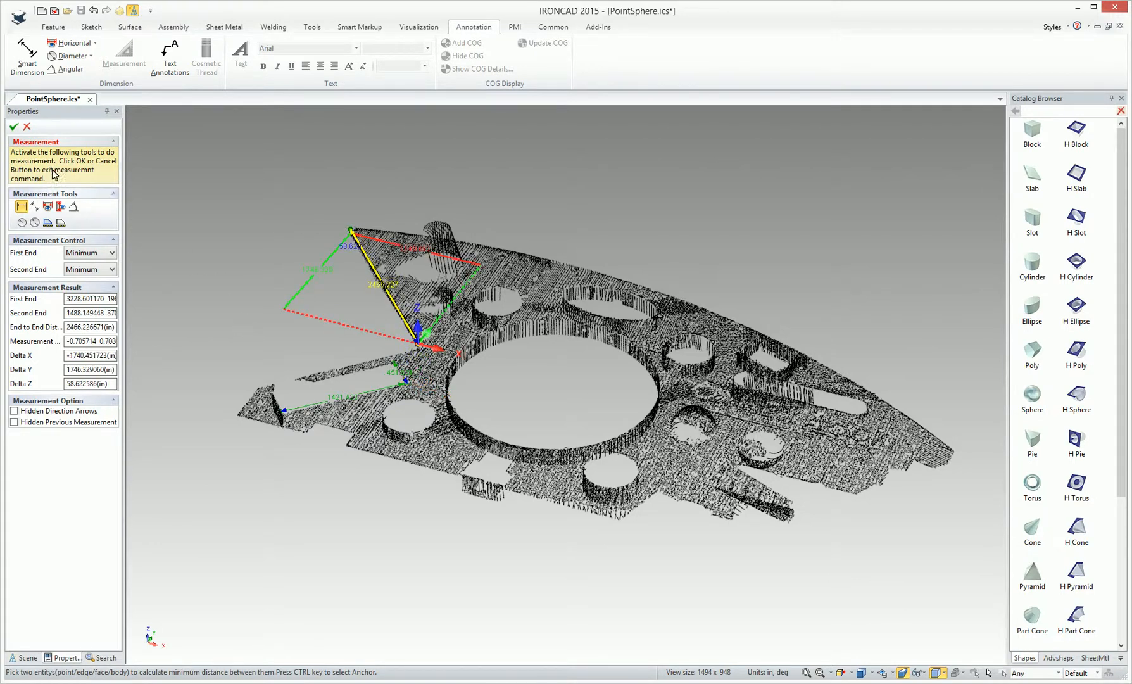
click(28, 126)
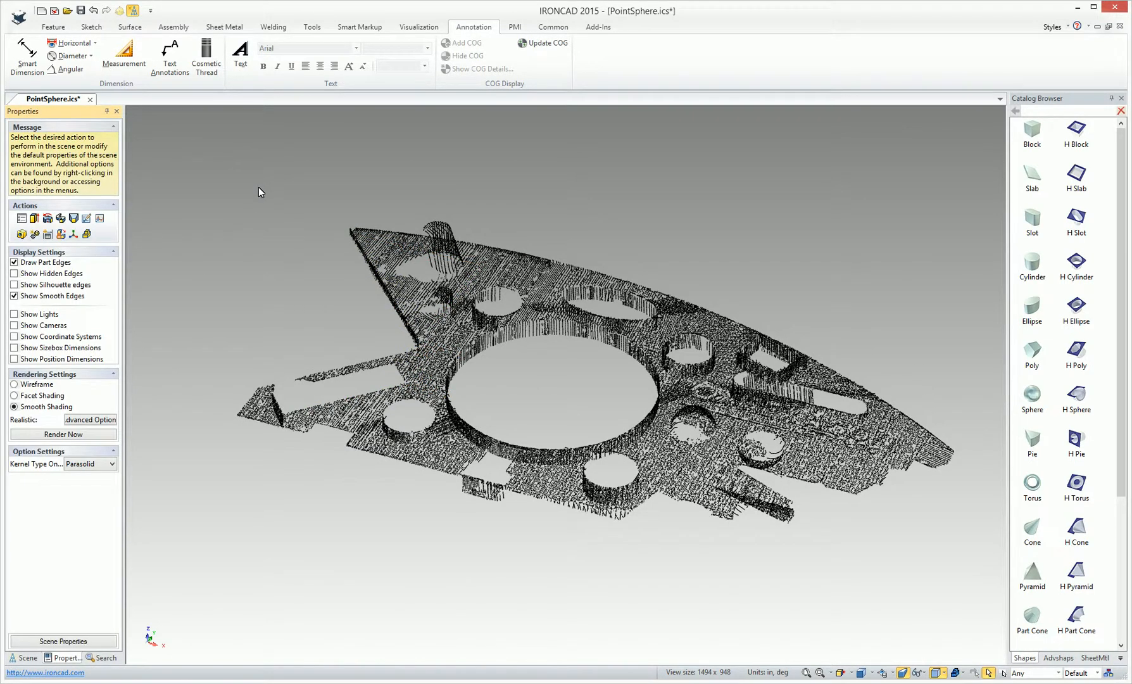